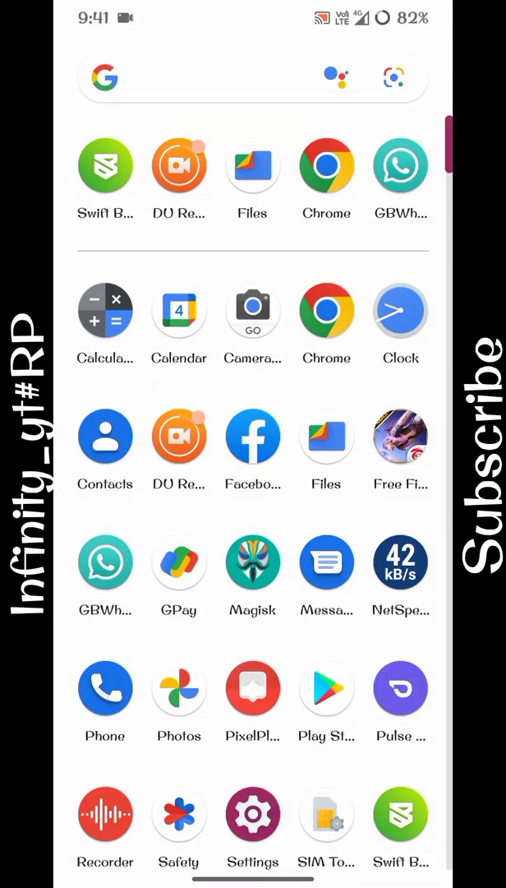
Look up Swift Backup in the Play Store and launch the already installed app.
{"action": "left_click", "coordinate": [326, 691]}
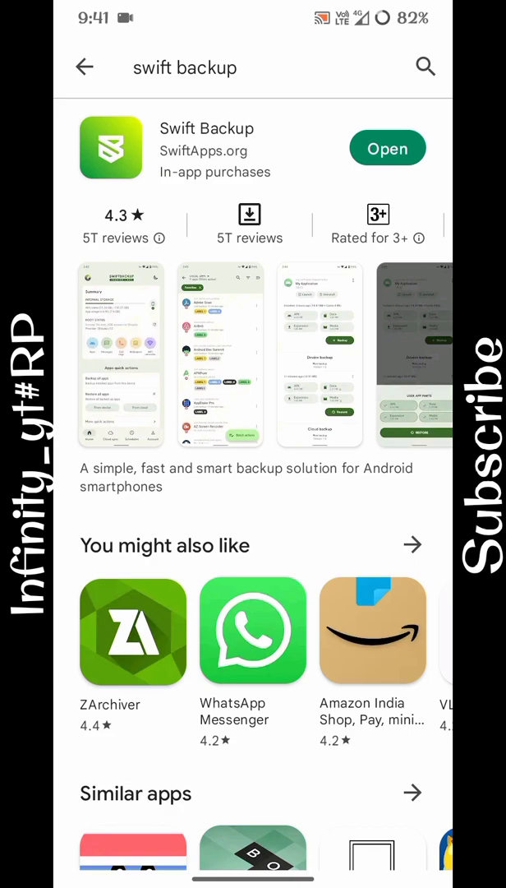
{"action": "scroll", "scroll_direction": "left", "scroll_amount": 3}
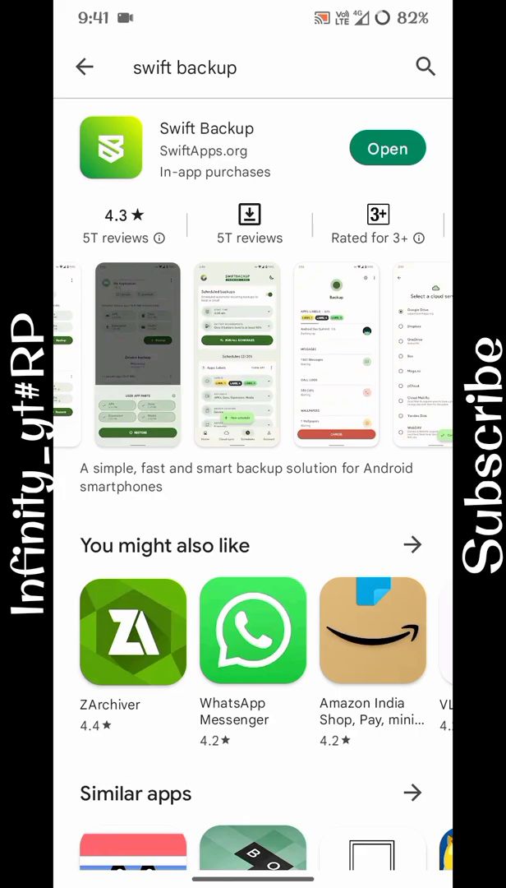
{"action": "scroll", "scroll_direction": "down", "scroll_amount": 3}
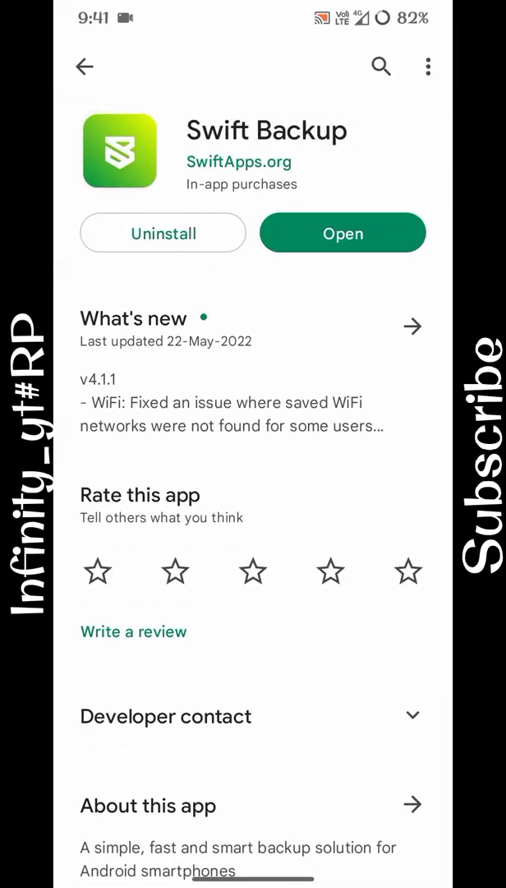
{"action": "scroll", "scroll_direction": "down", "scroll_amount": 3}
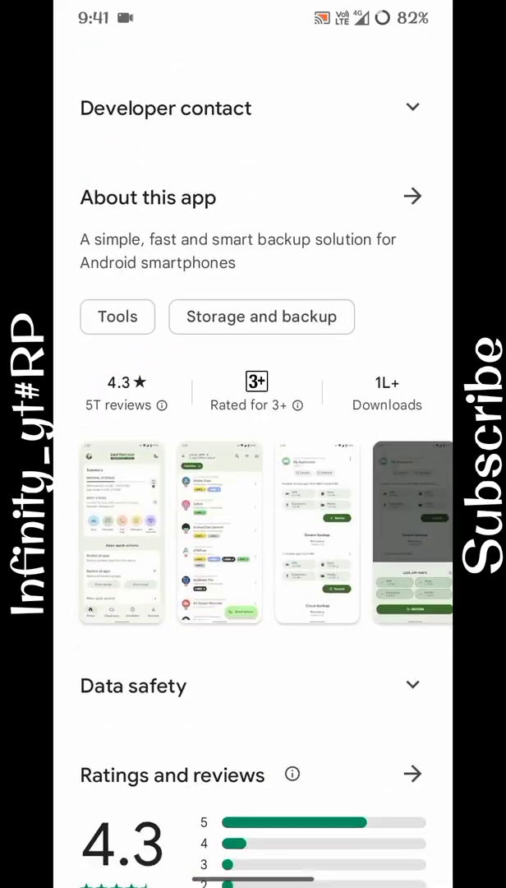
{"action": "scroll", "scroll_direction": "down", "scroll_amount": 3}
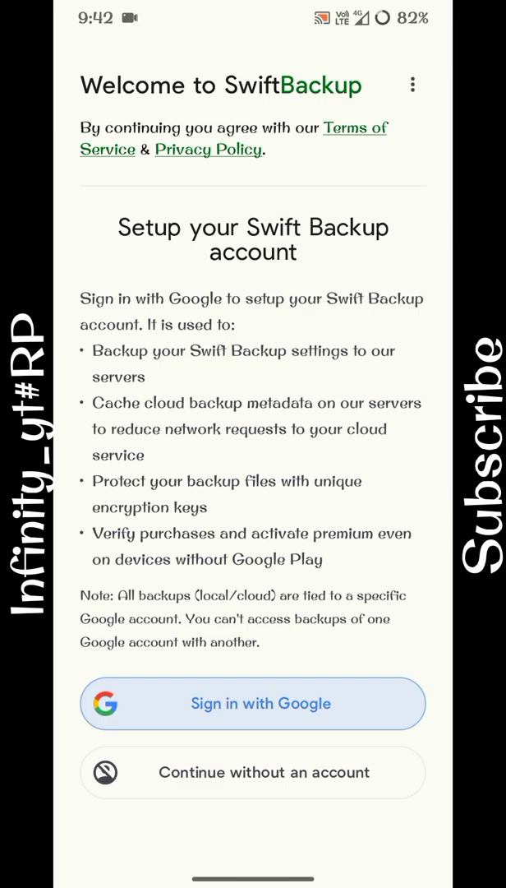
Sign in with Google on the welcome screen to reach the local backup storage choice.
{"action": "left_click", "coordinate": [253, 703]}
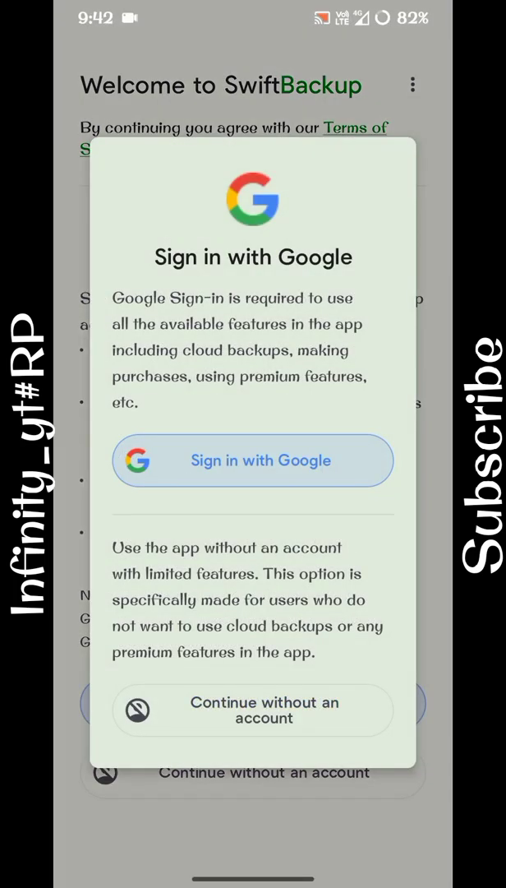
{"action": "left_click", "coordinate": [253, 460]}
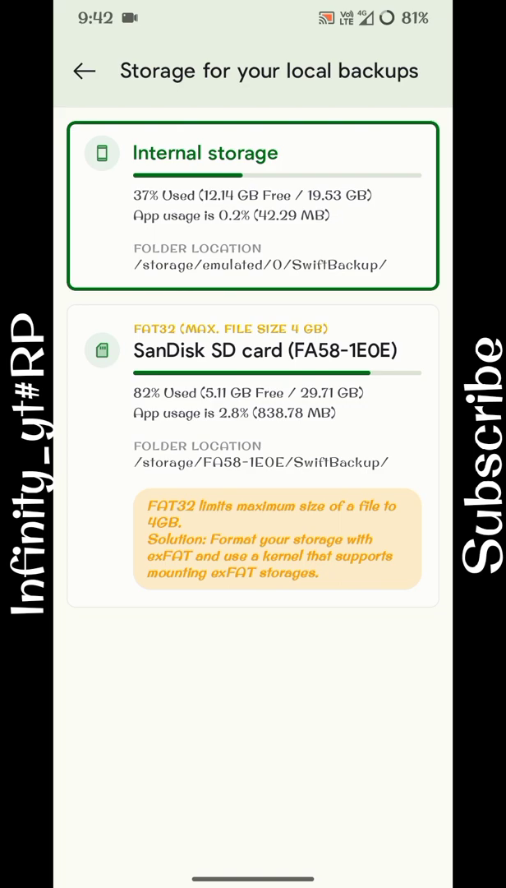
Choose the SanDisk SD card for local backups and apply with a restart.
{"action": "left_click", "coordinate": [253, 452]}
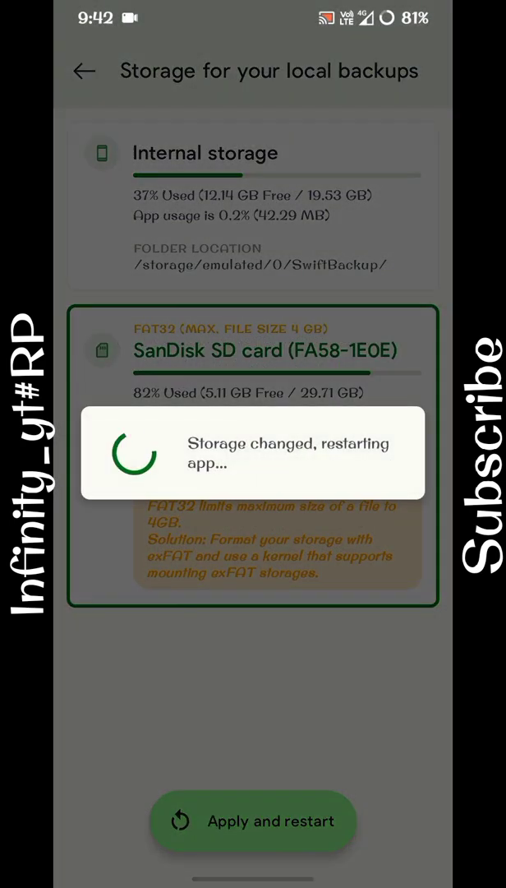
{"action": "left_click", "coordinate": [253, 821]}
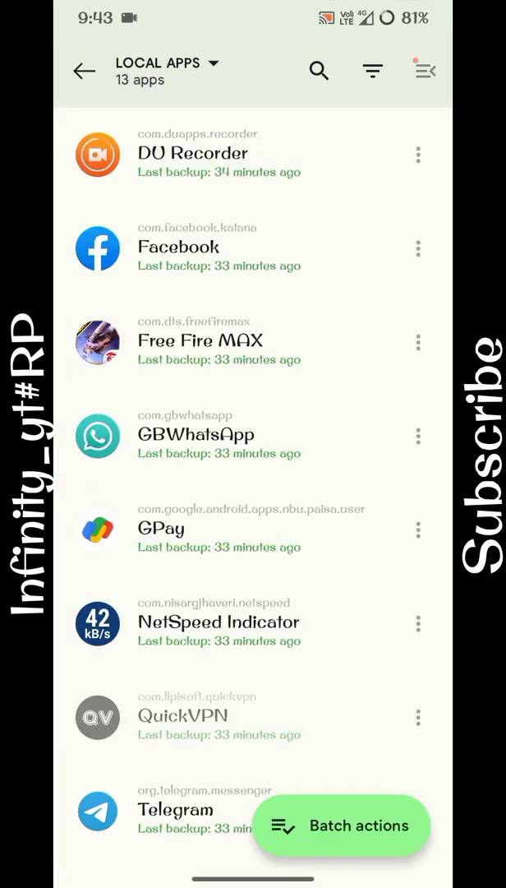
Start a batch backup and mark only YT Studio, with APKs and Data saved to the device.
{"action": "scroll", "scroll_direction": "down", "scroll_amount": 3}
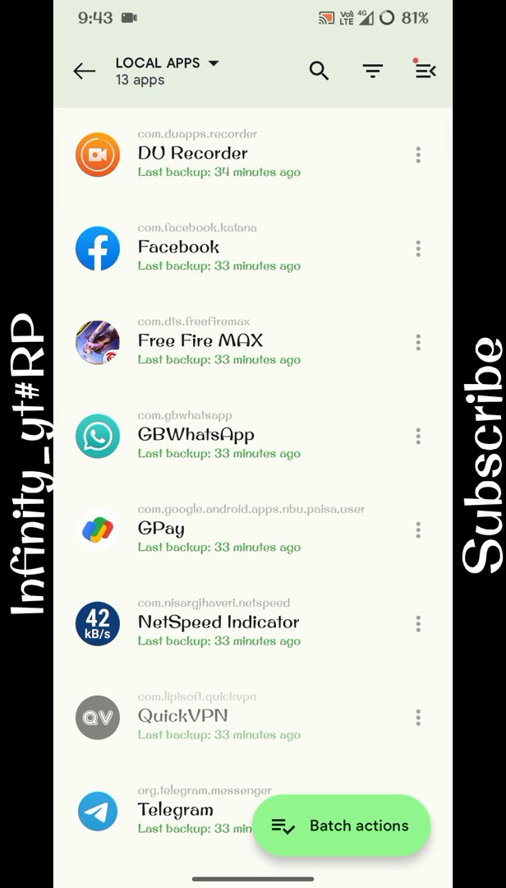
{"action": "scroll", "scroll_direction": "down", "scroll_amount": 3}
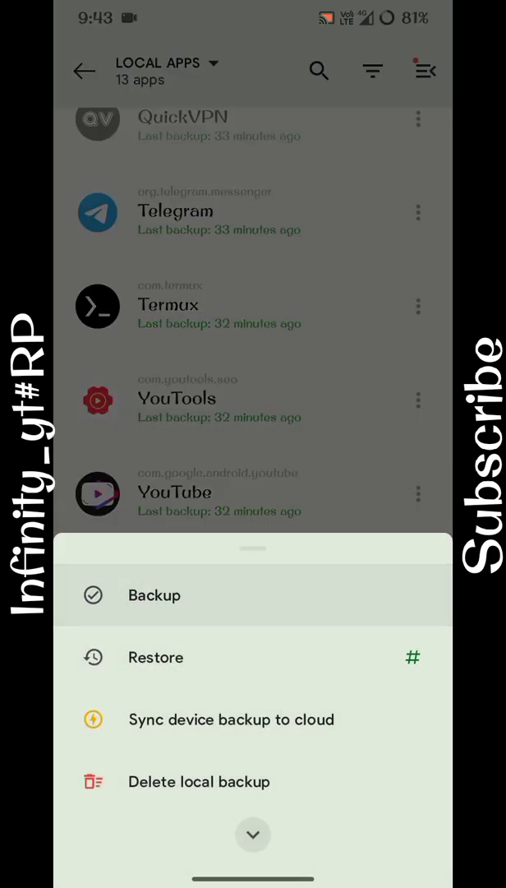
{"action": "left_click", "coordinate": [155, 595]}
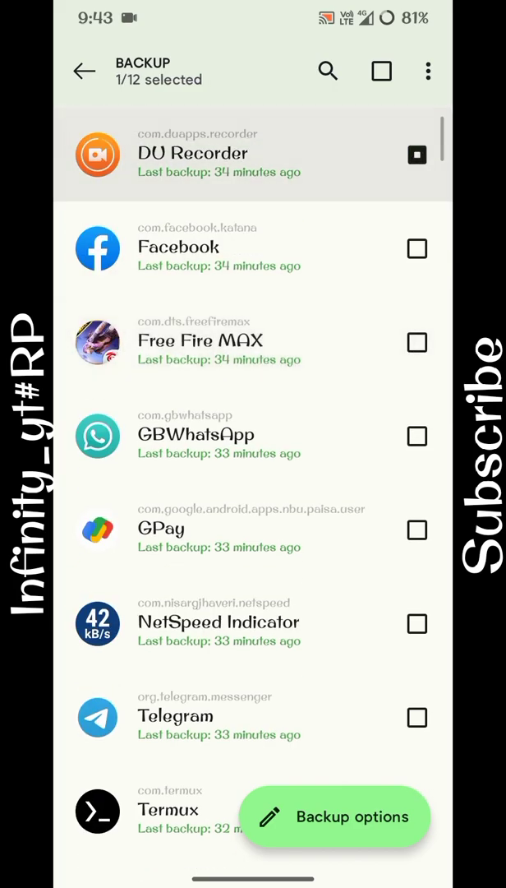
{"action": "scroll", "scroll_direction": "down", "scroll_amount": 3}
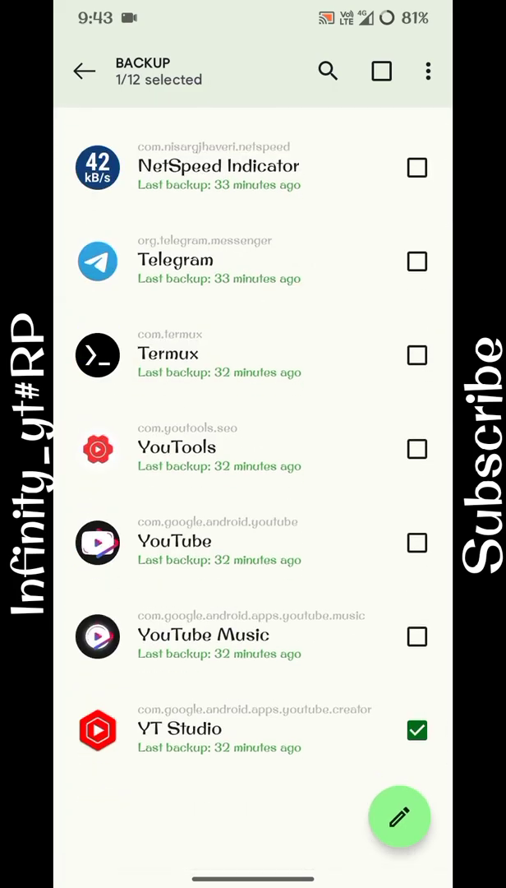
{"action": "left_click", "coordinate": [399, 817]}
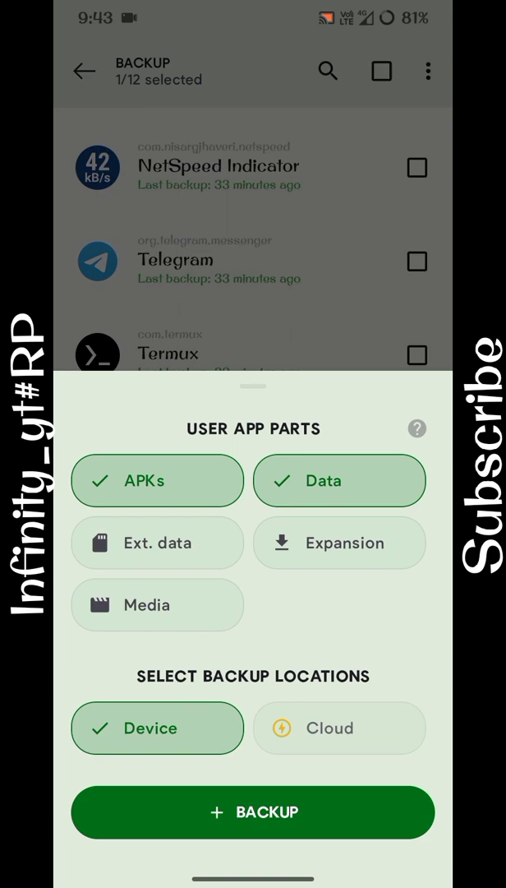
Run the YT Studio backup until Done and dismiss the finished summary.
{"action": "left_click", "coordinate": [254, 812]}
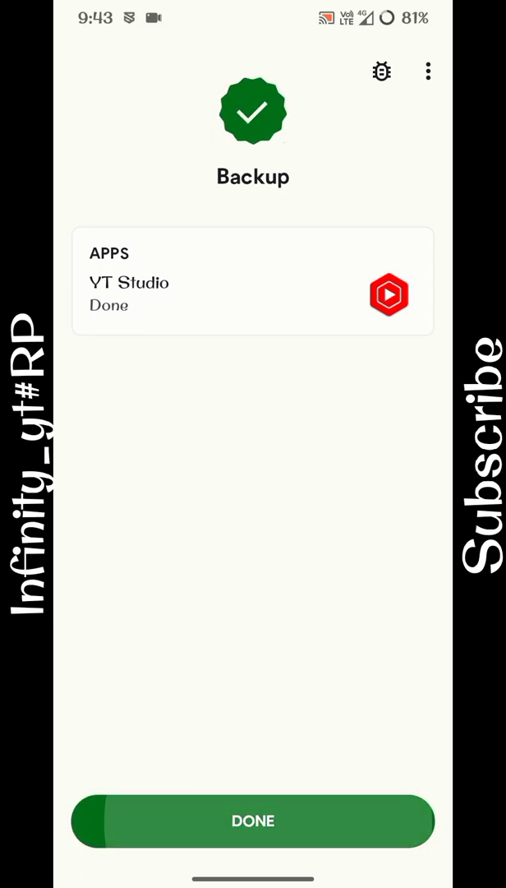
{"action": "left_click", "coordinate": [253, 821]}
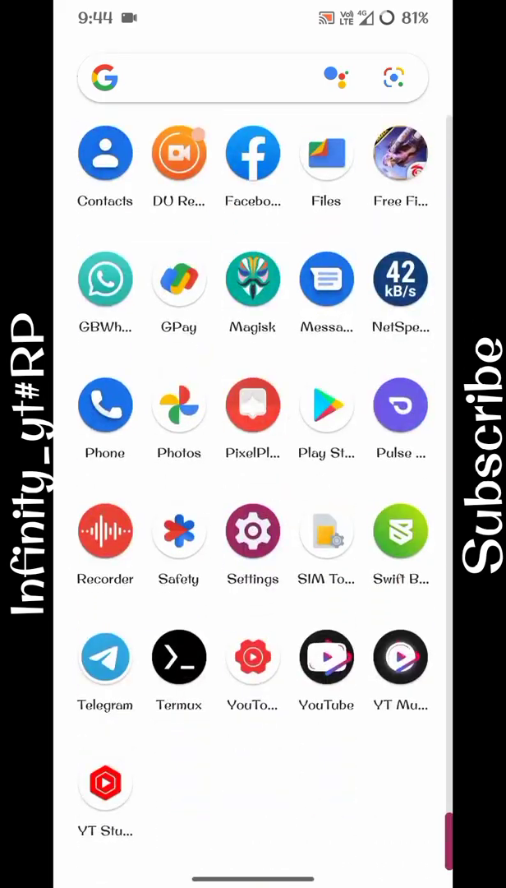
Check YT Studio's signed-in channel dashboard, then bring up its uninstall confirmation.
{"action": "left_click", "coordinate": [253, 408]}
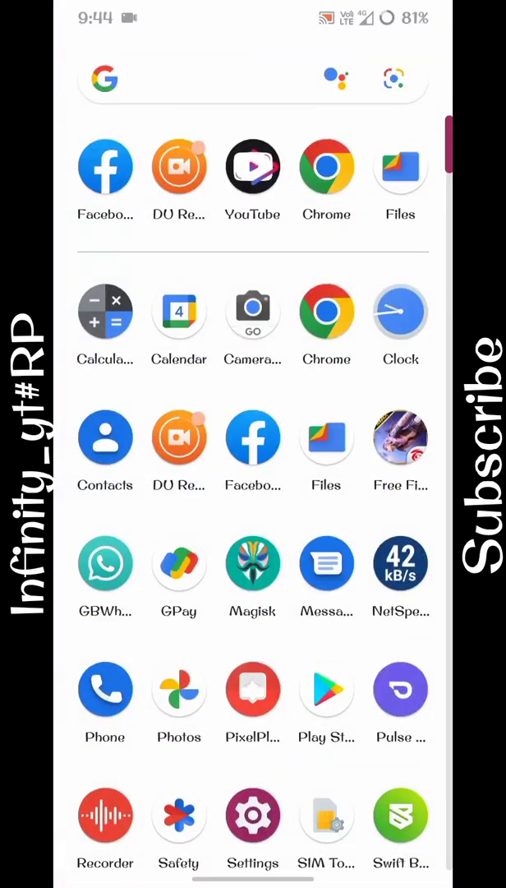
{"action": "scroll", "scroll_direction": "down", "scroll_amount": 3}
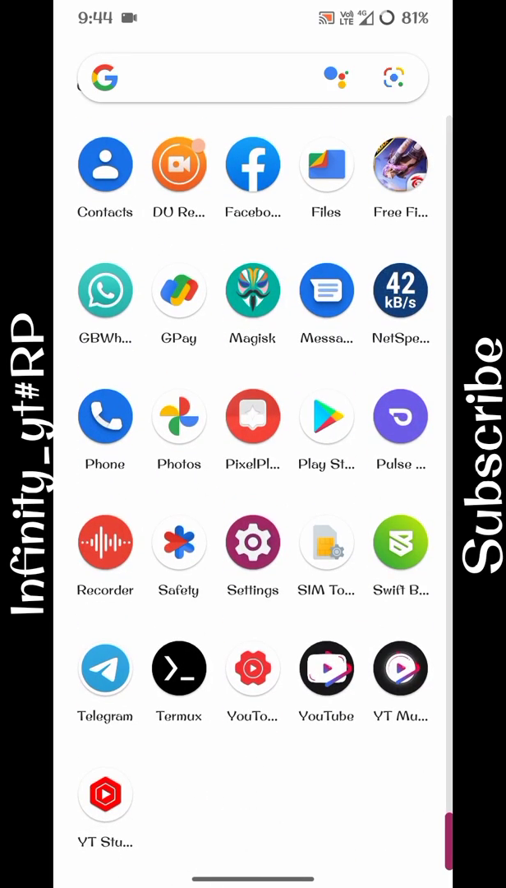
{"action": "left_click", "coordinate": [105, 793]}
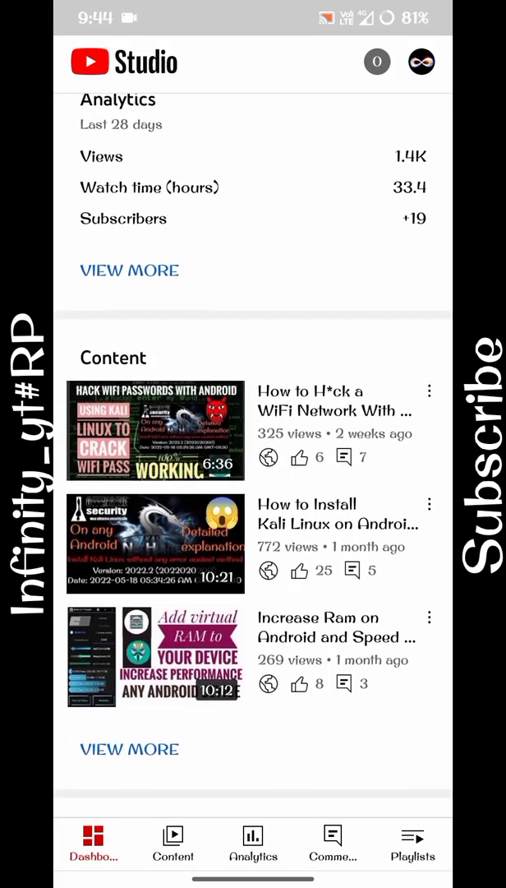
{"action": "scroll", "scroll_direction": "down", "scroll_amount": 3}
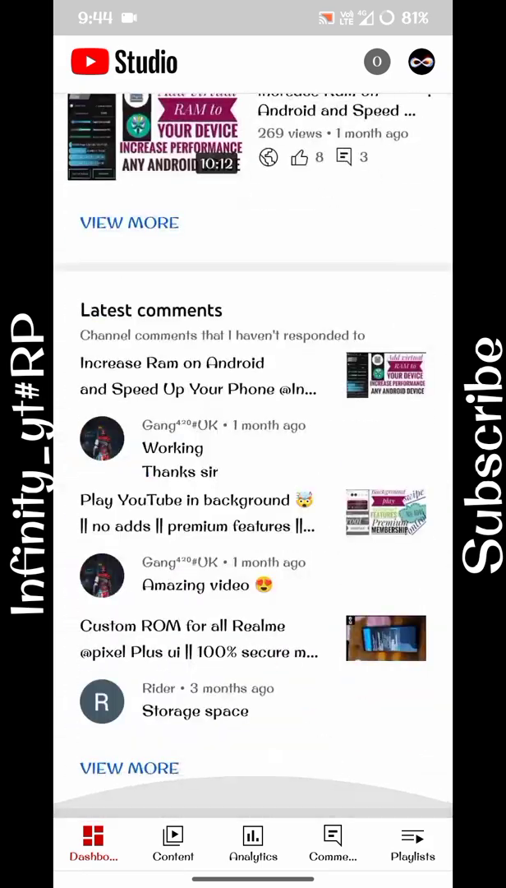
{"action": "scroll", "scroll_direction": "down", "scroll_amount": 3}
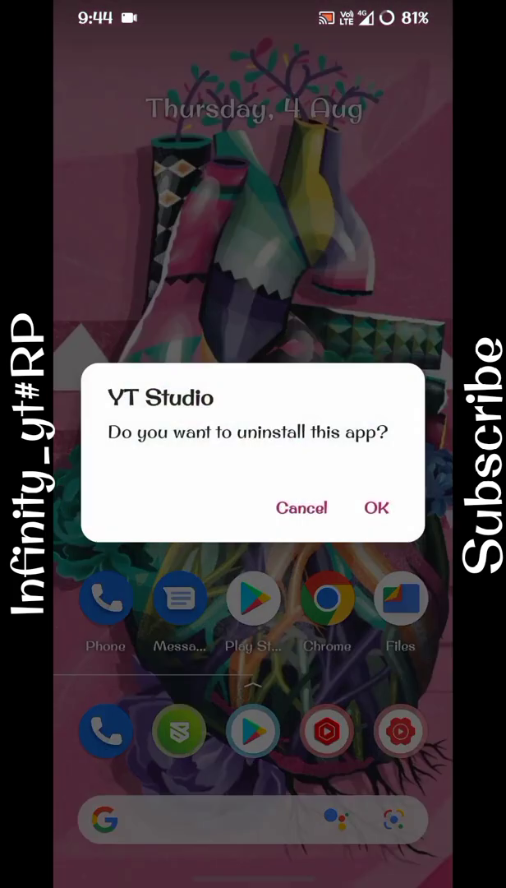
Confirm uninstalling YT Studio, returning to Swift Backup's Local Apps list.
{"action": "left_click", "coordinate": [301, 506]}
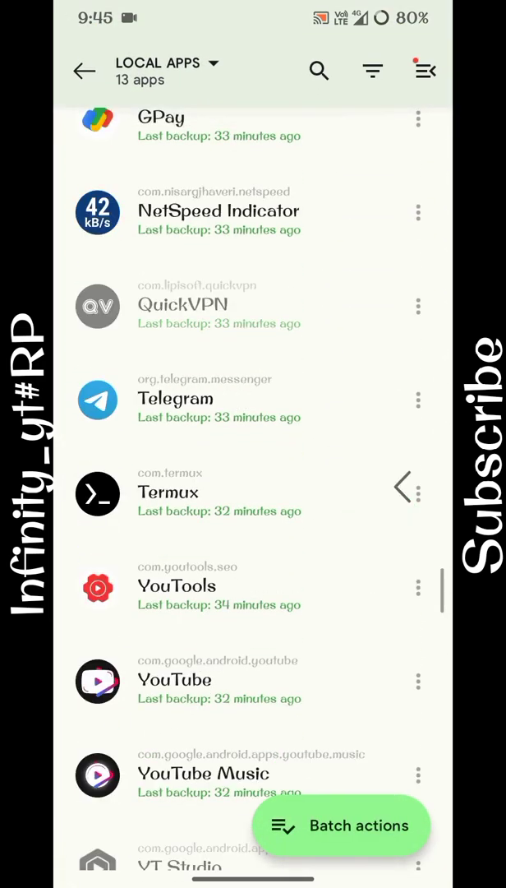
Start a batch restore, deselect all, and select only YT Studio with its restore options.
{"action": "left_click", "coordinate": [84, 70]}
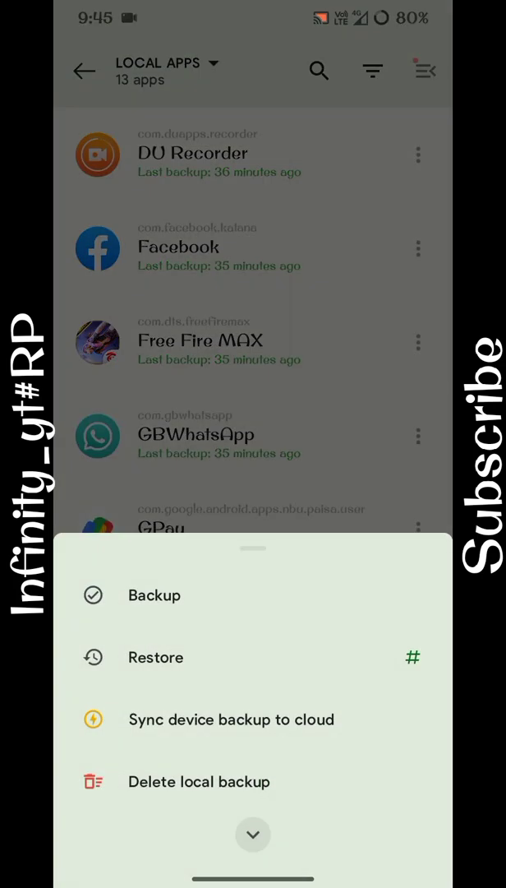
{"action": "left_click", "coordinate": [154, 657]}
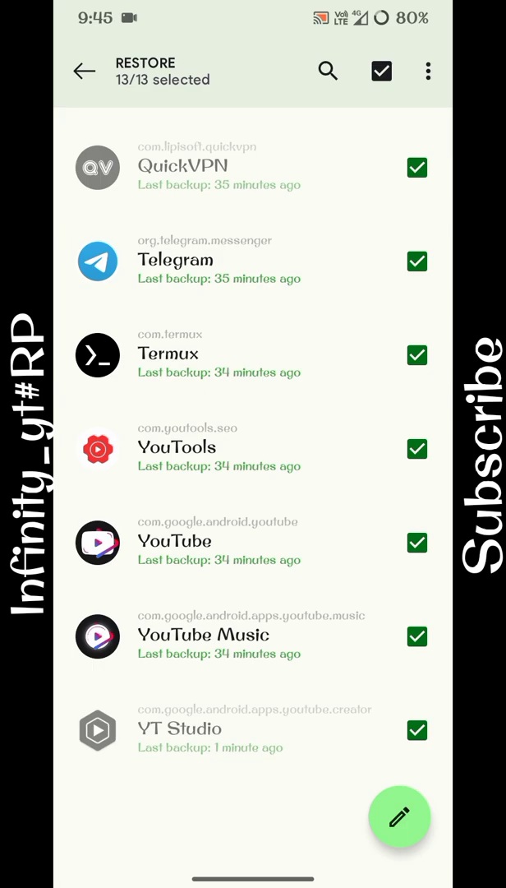
{"action": "left_click", "coordinate": [417, 637]}
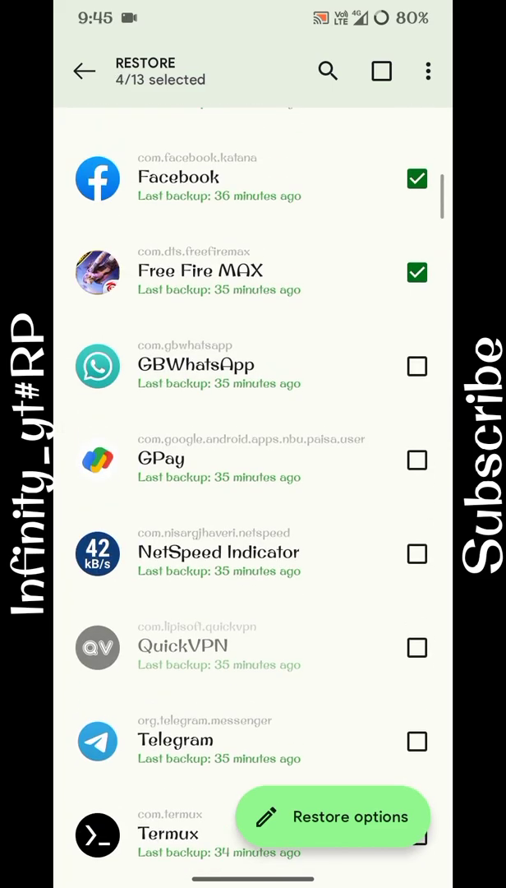
{"action": "scroll", "scroll_direction": "down", "scroll_amount": 3}
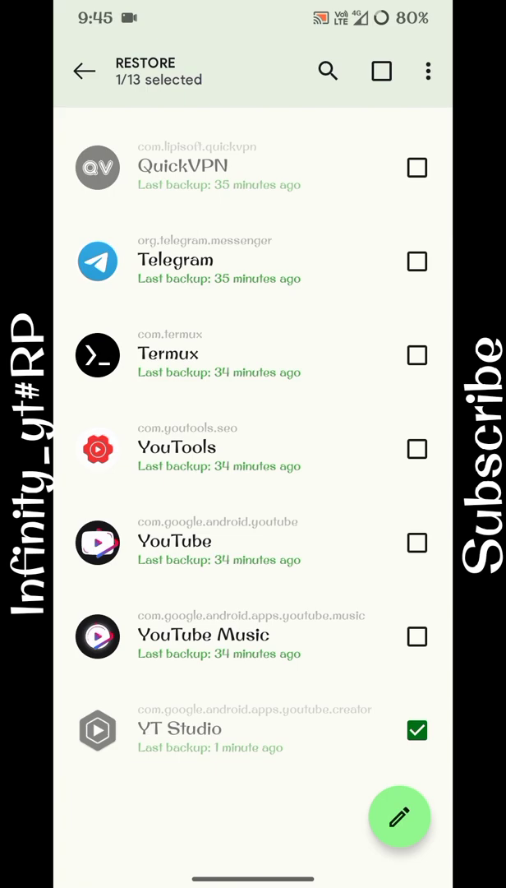
{"action": "left_click", "coordinate": [399, 815]}
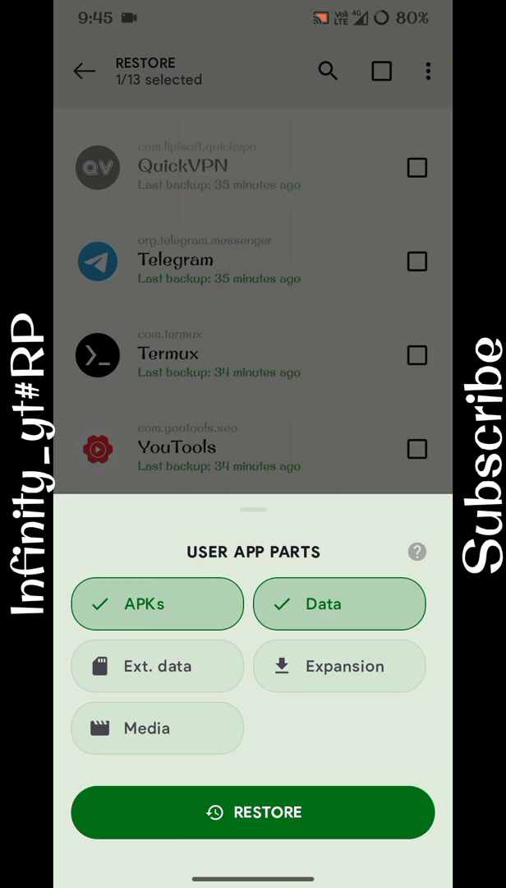
Restore YT Studio's APK and data until Done and dismiss the finished summary.
{"action": "left_click", "coordinate": [254, 812]}
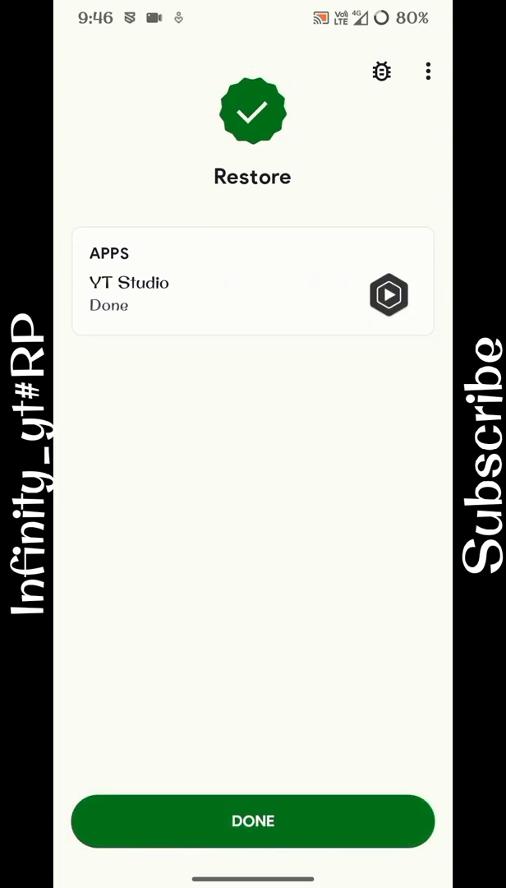
{"action": "left_click", "coordinate": [253, 820]}
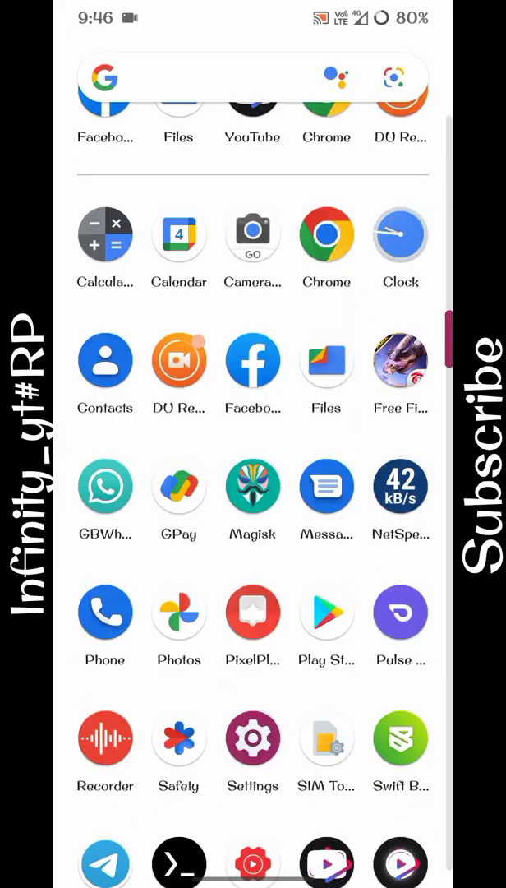
Scroll the restored YT Studio dashboard through analytics, content and latest comments, still signed in.
{"action": "scroll", "scroll_direction": "down", "scroll_amount": 3}
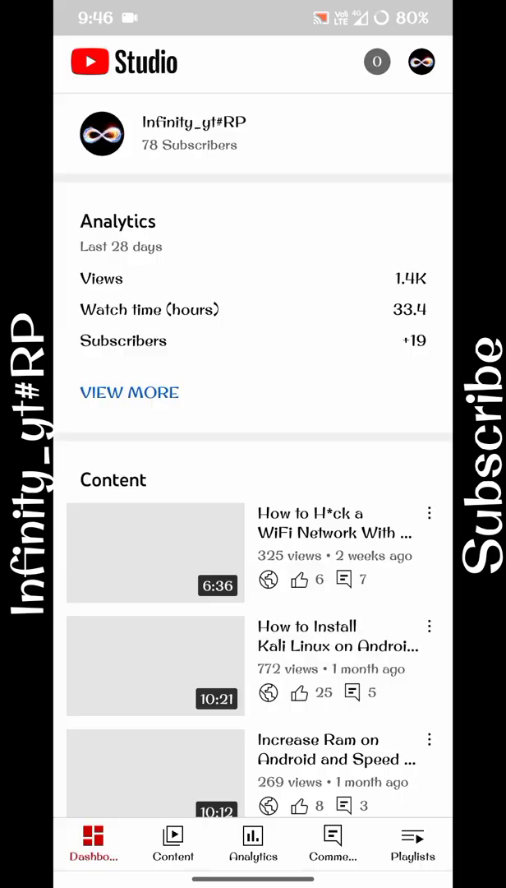
{"action": "scroll", "scroll_direction": "down", "scroll_amount": 3}
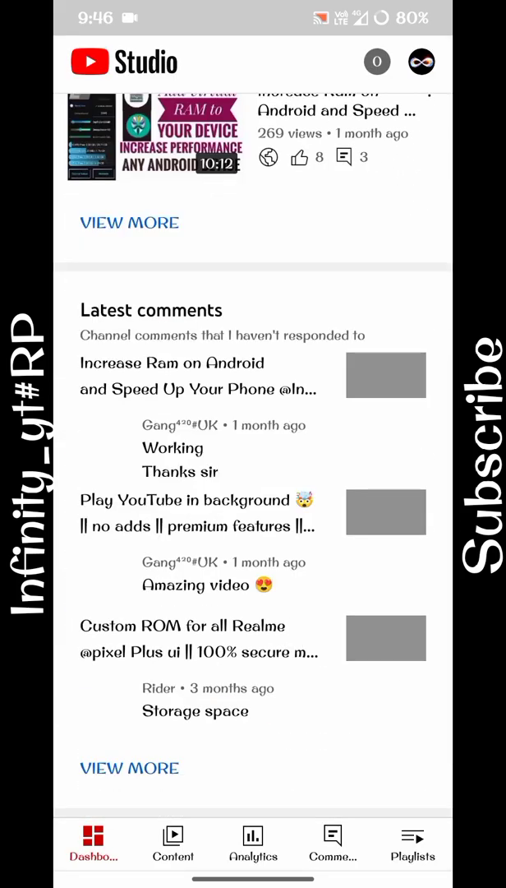
{"action": "scroll", "scroll_direction": "down", "scroll_amount": 3}
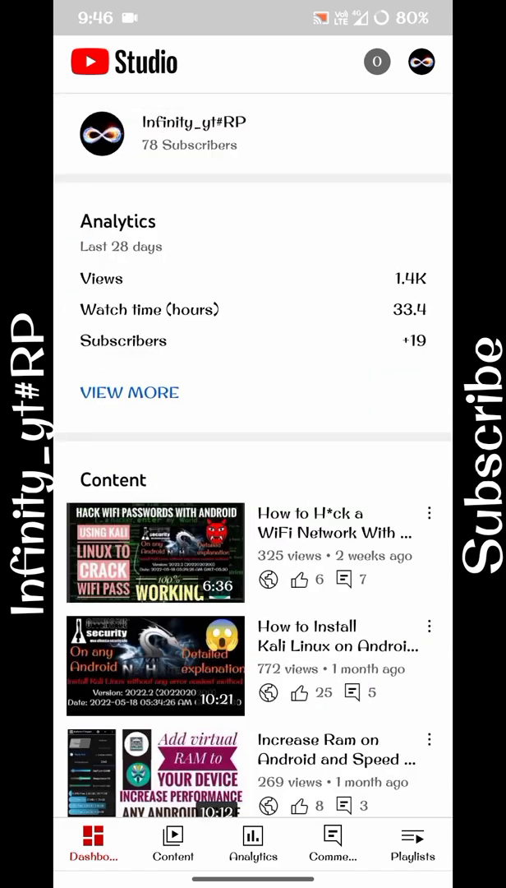
{"action": "scroll", "scroll_direction": "down", "scroll_amount": 3}
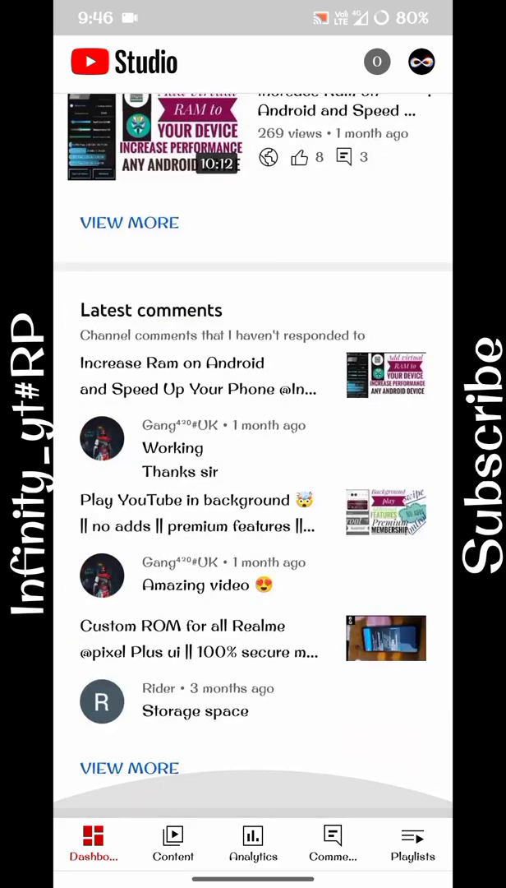